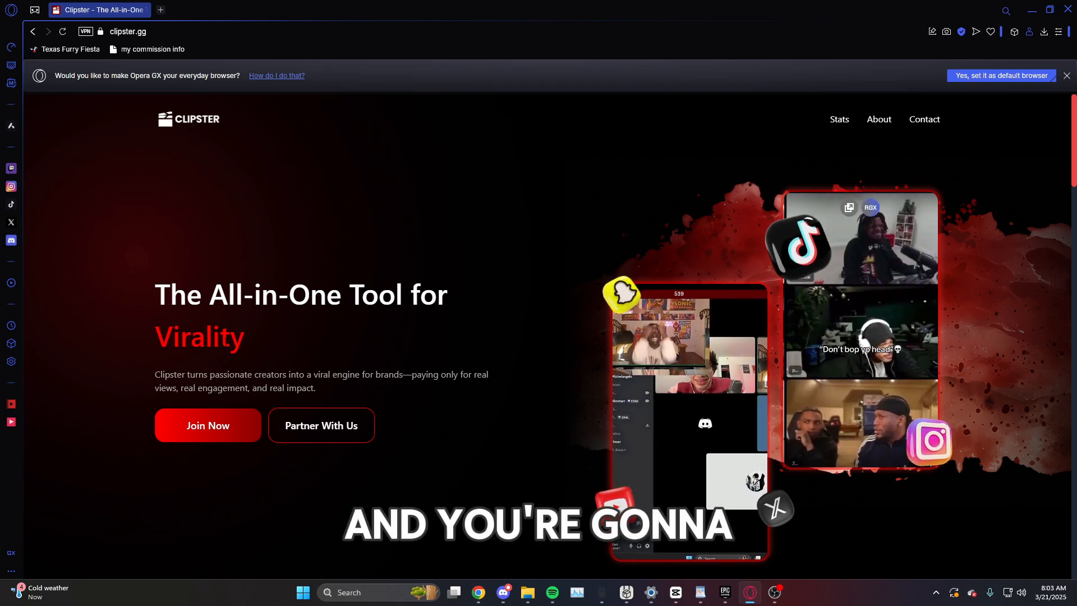
# Step: Reach the account registration form from the landing page via Join Now and Register
pyautogui.click(208, 425)
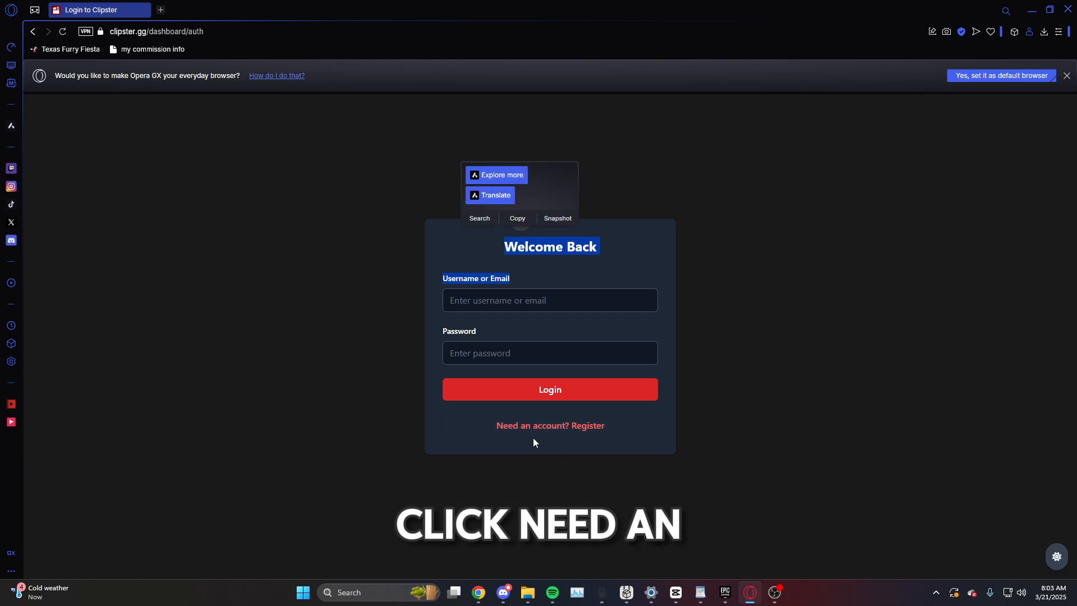
pyautogui.click(548, 425)
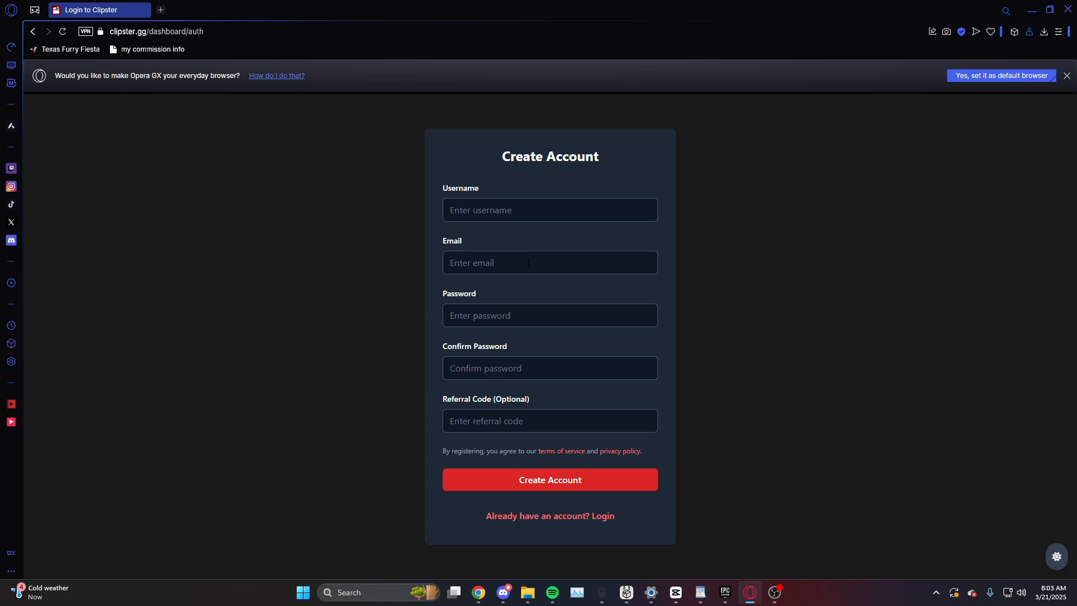
pyautogui.click(550, 210)
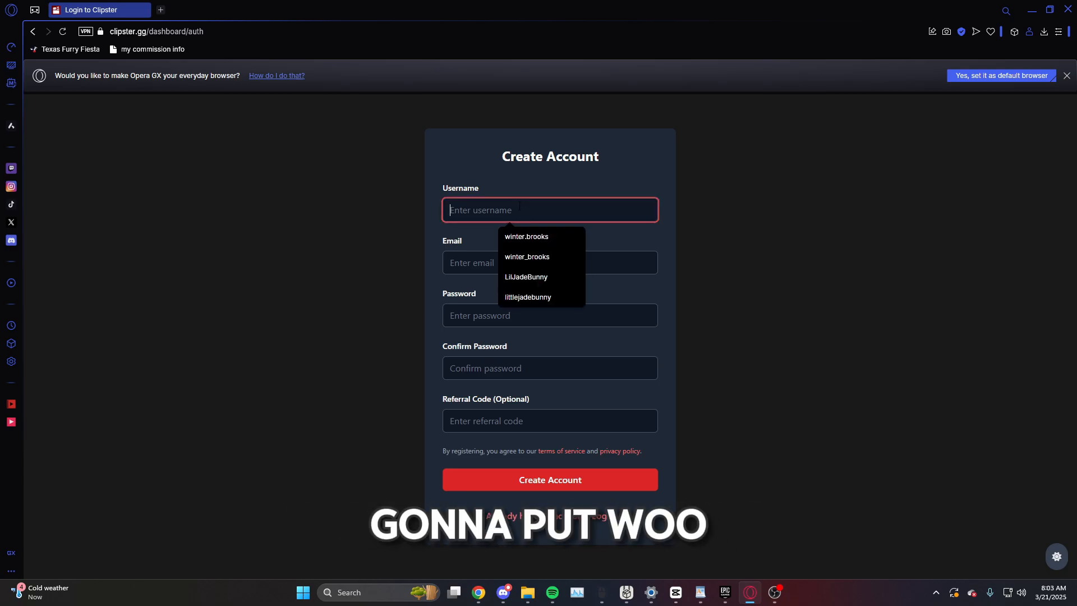
pyautogui.write('Woomy')
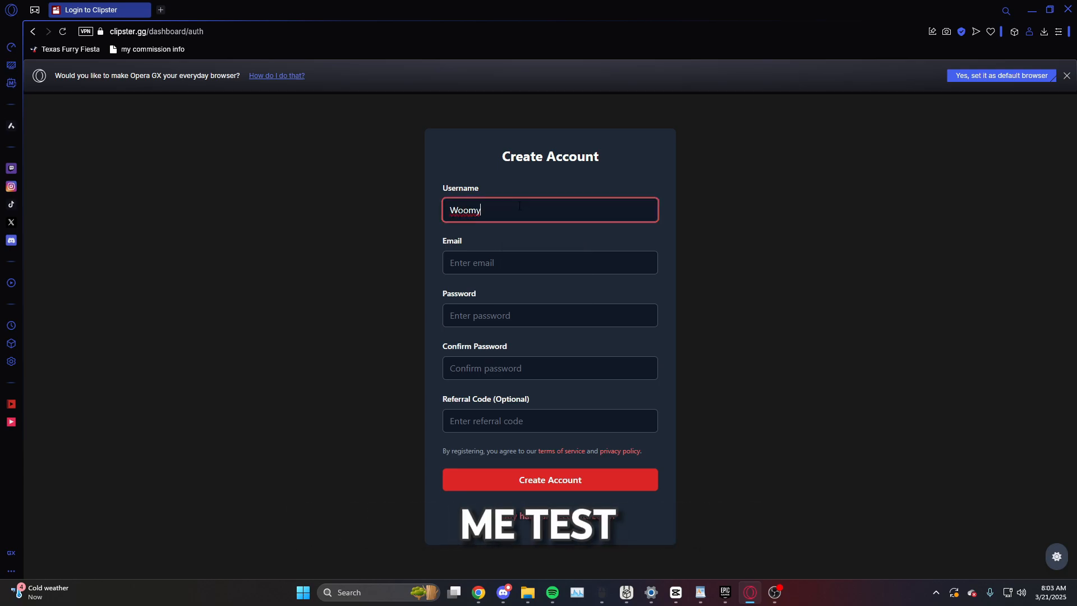
pyautogui.write('Test')
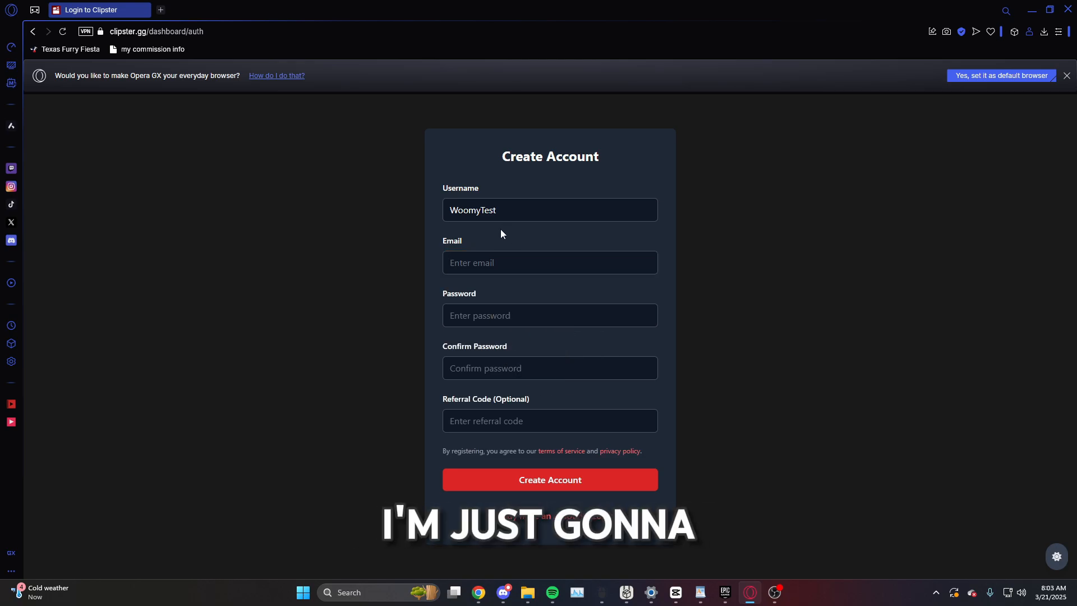
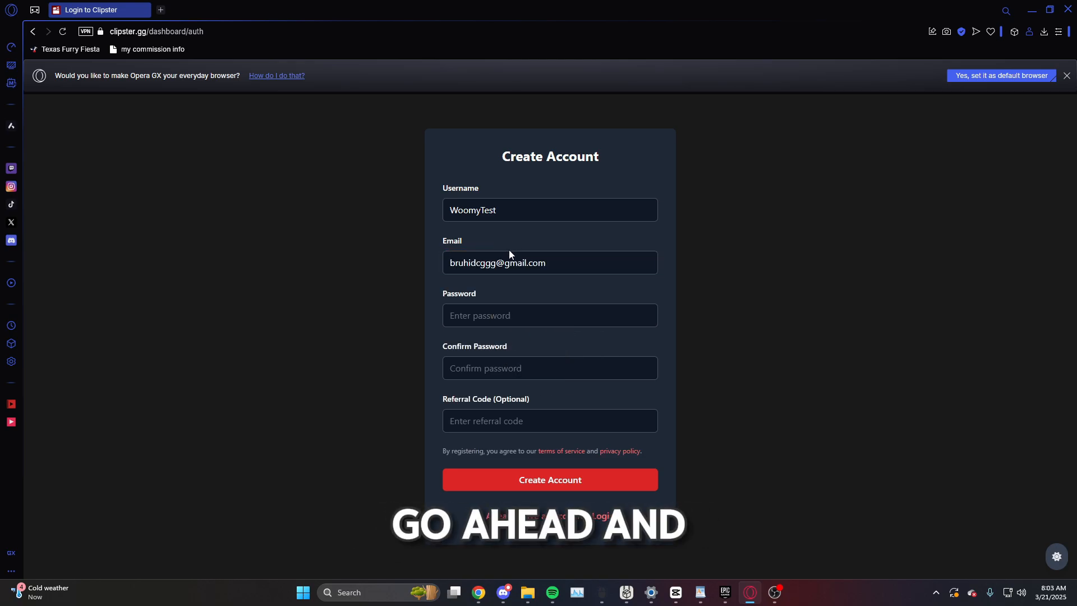
pyautogui.moveTo(517, 292)
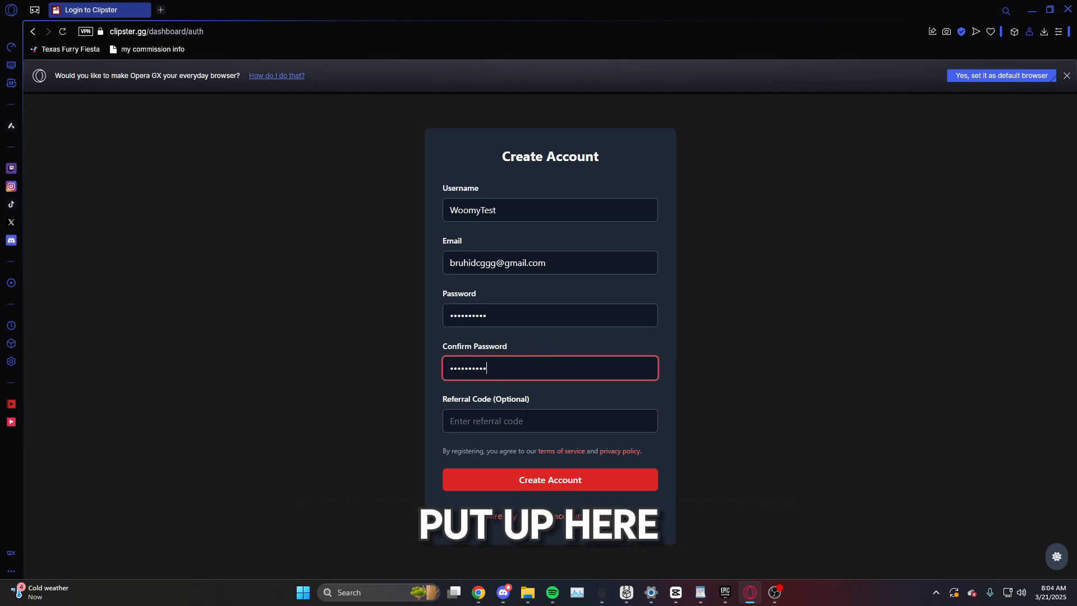
pyautogui.click(549, 421)
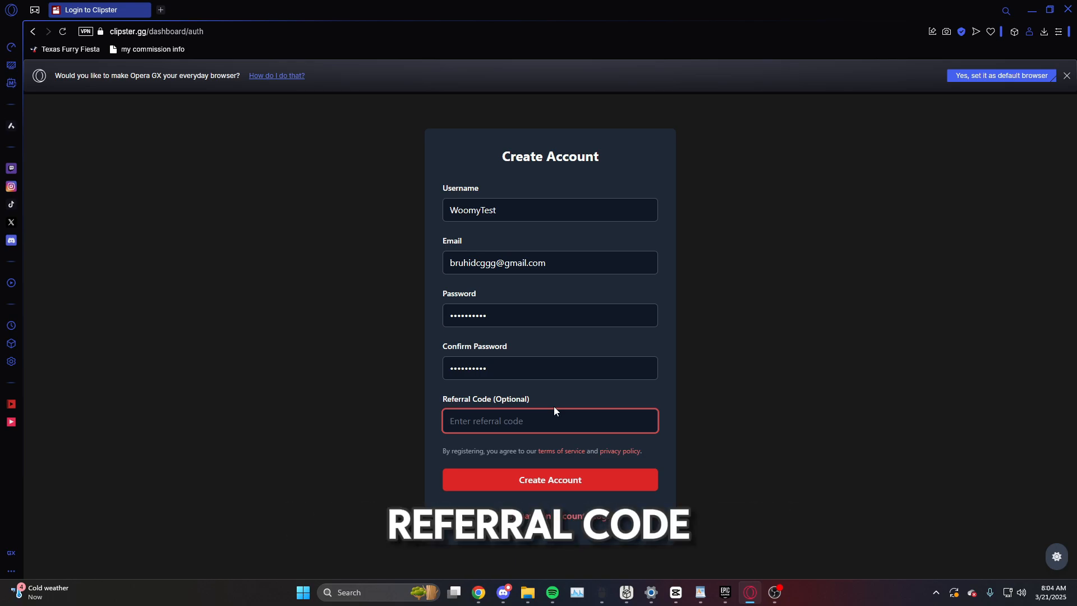
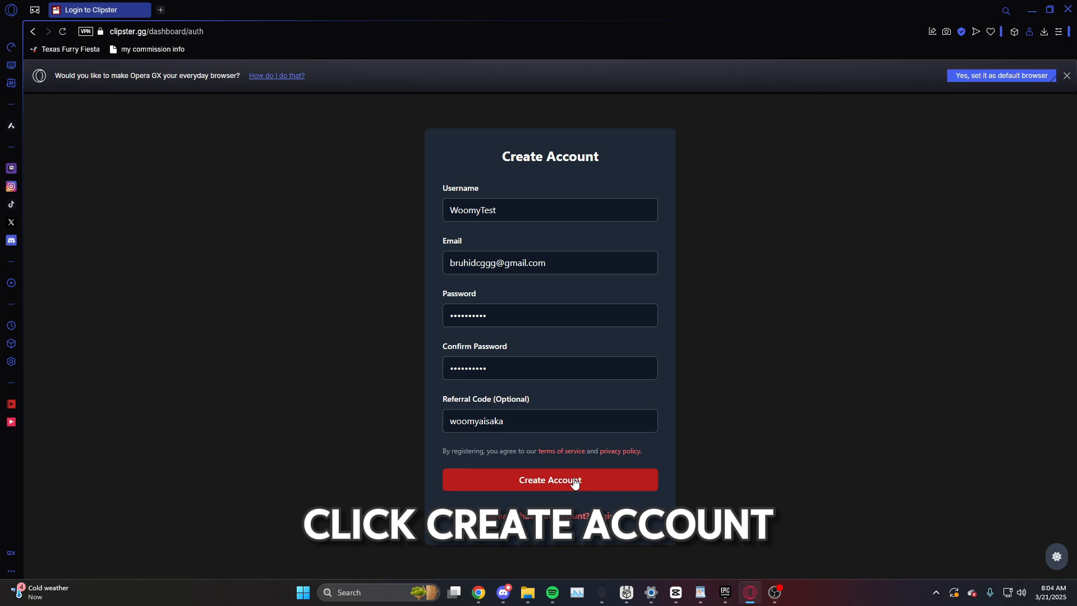
pyautogui.click(550, 479)
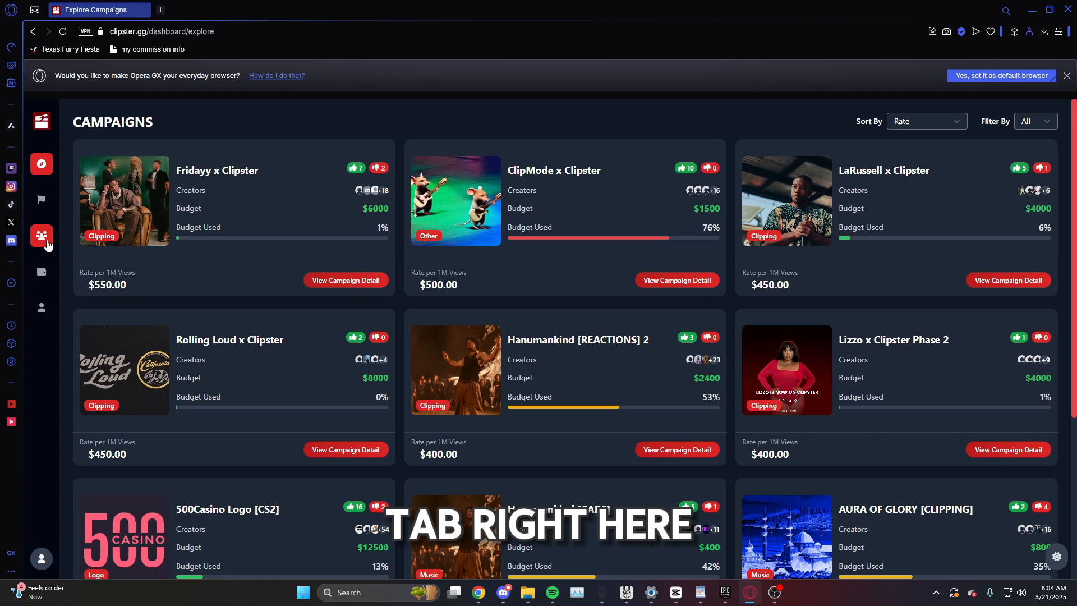
# Step: Submit the TikTok profile link under Connected Accounts to get a bio verification code
pyautogui.click(40, 237)
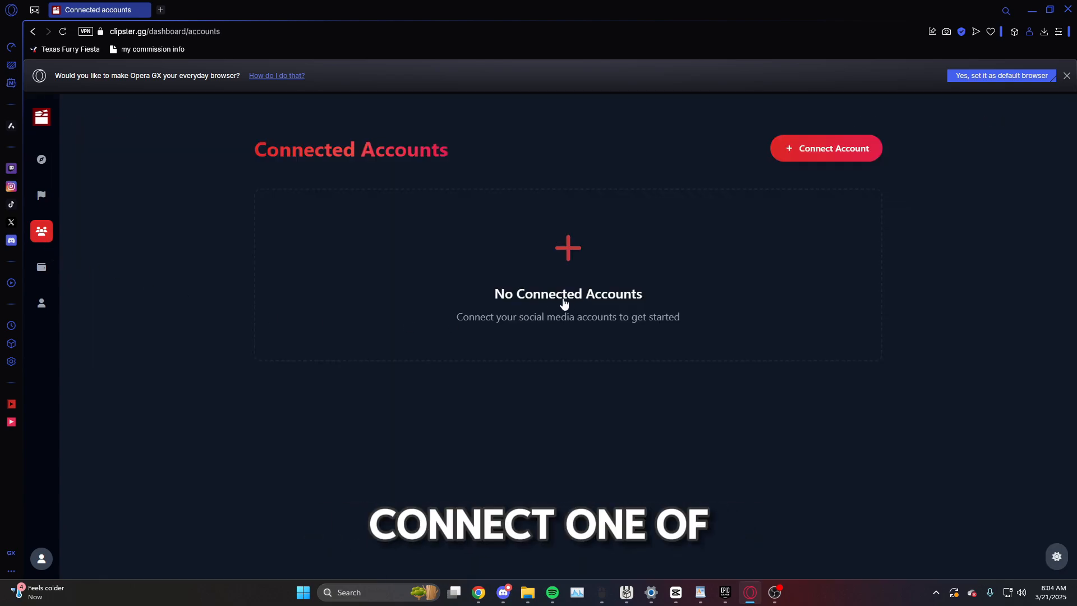
pyautogui.click(826, 149)
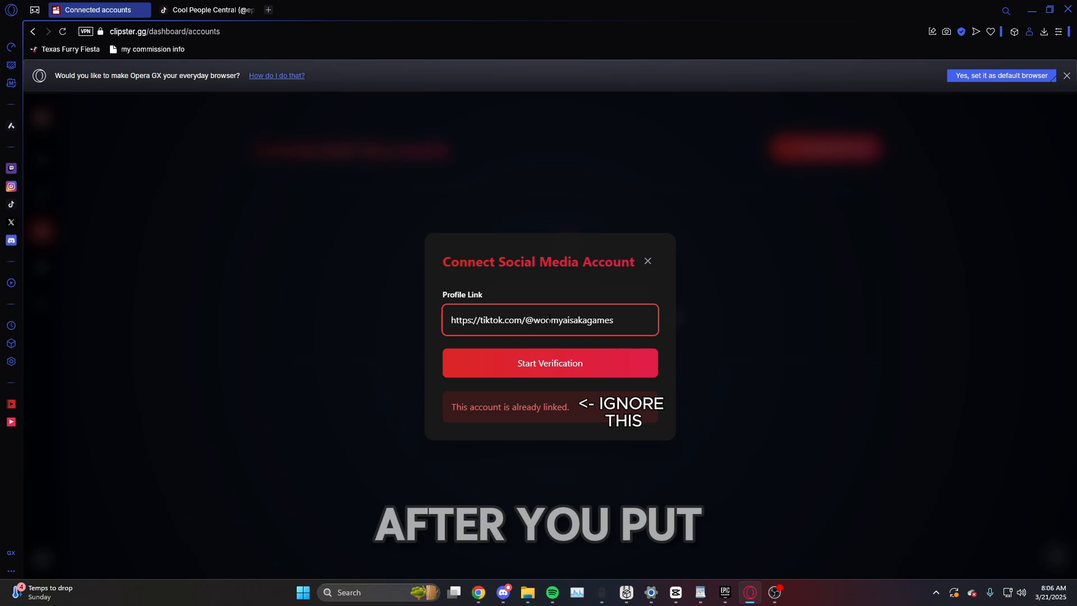
pyautogui.click(548, 362)
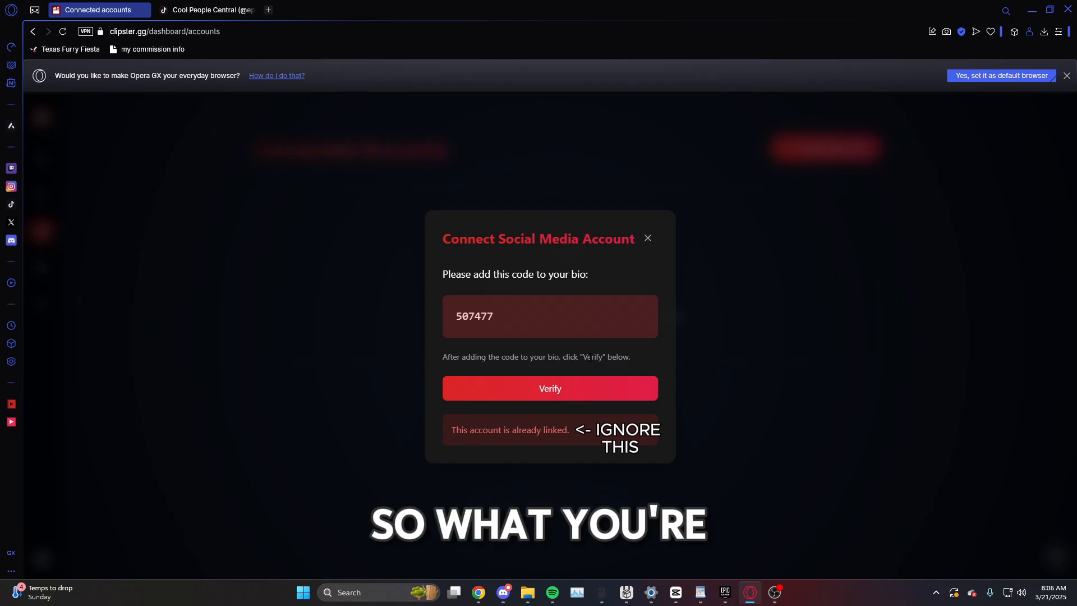
pyautogui.click(206, 10)
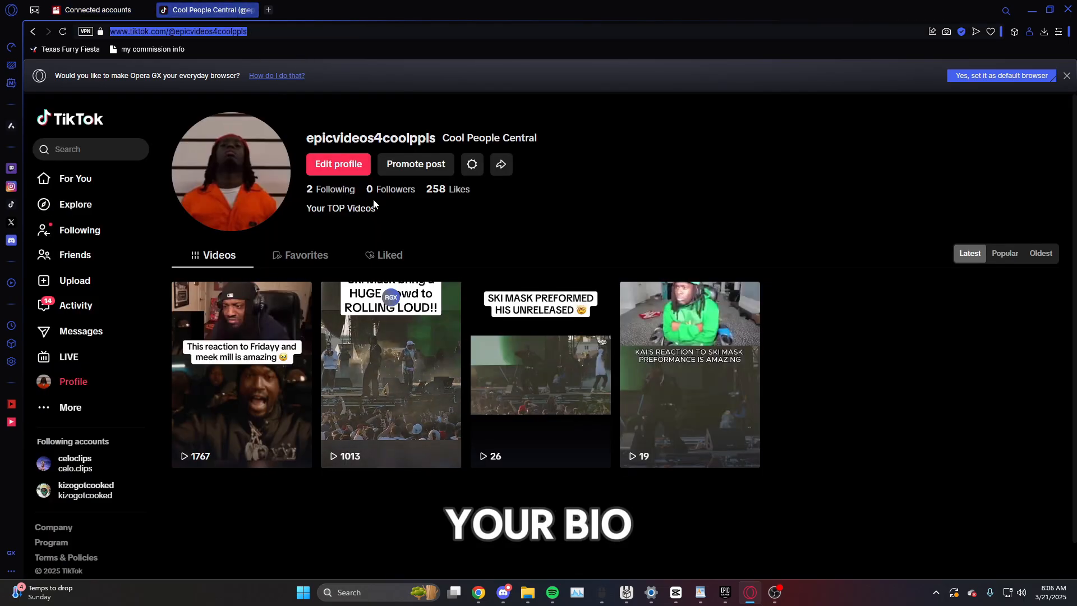
# Step: Add the code 123456 to the TikTok bio, save it and return to Clipster
pyautogui.click(338, 163)
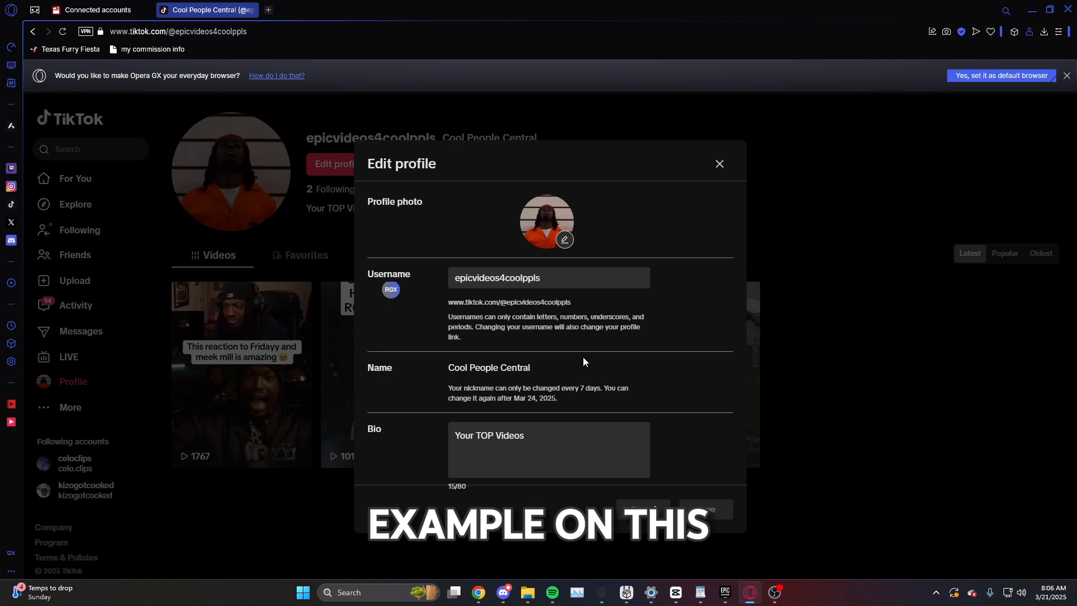
pyautogui.click(548, 450)
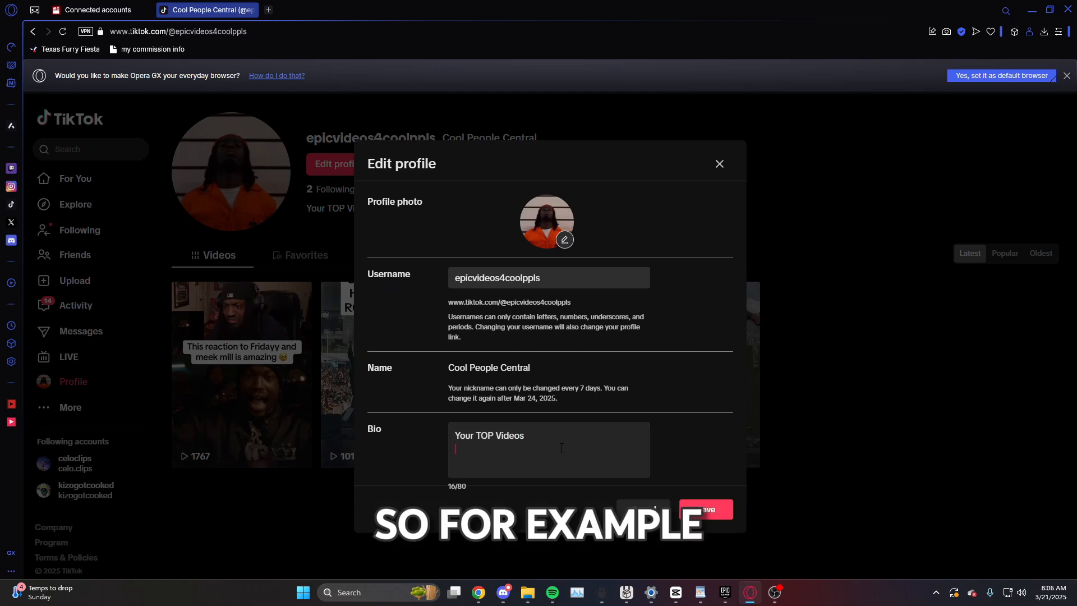
pyautogui.write('123456')
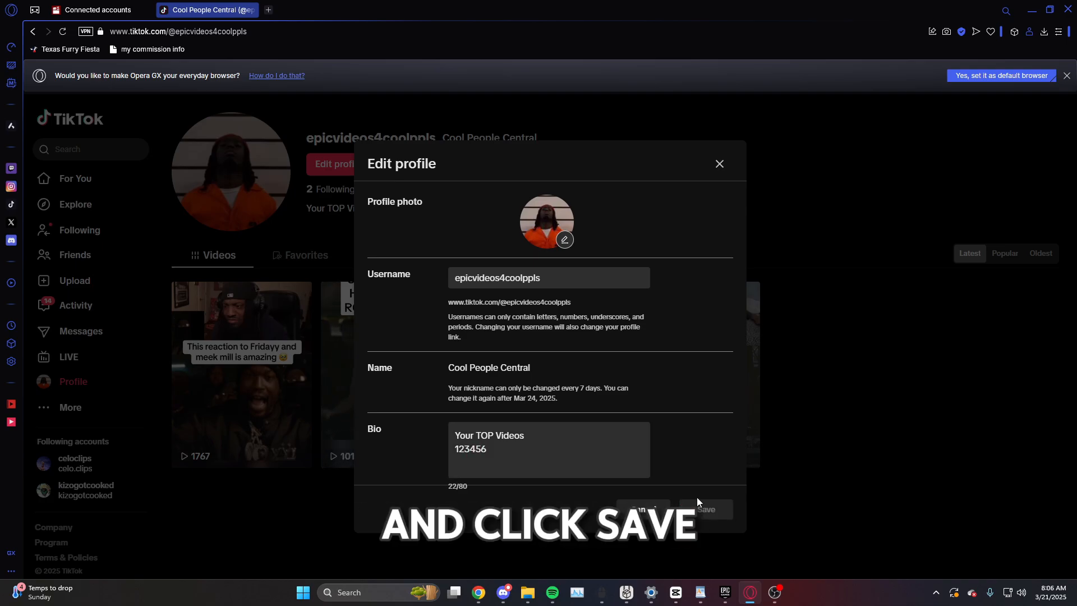
pyautogui.click(706, 510)
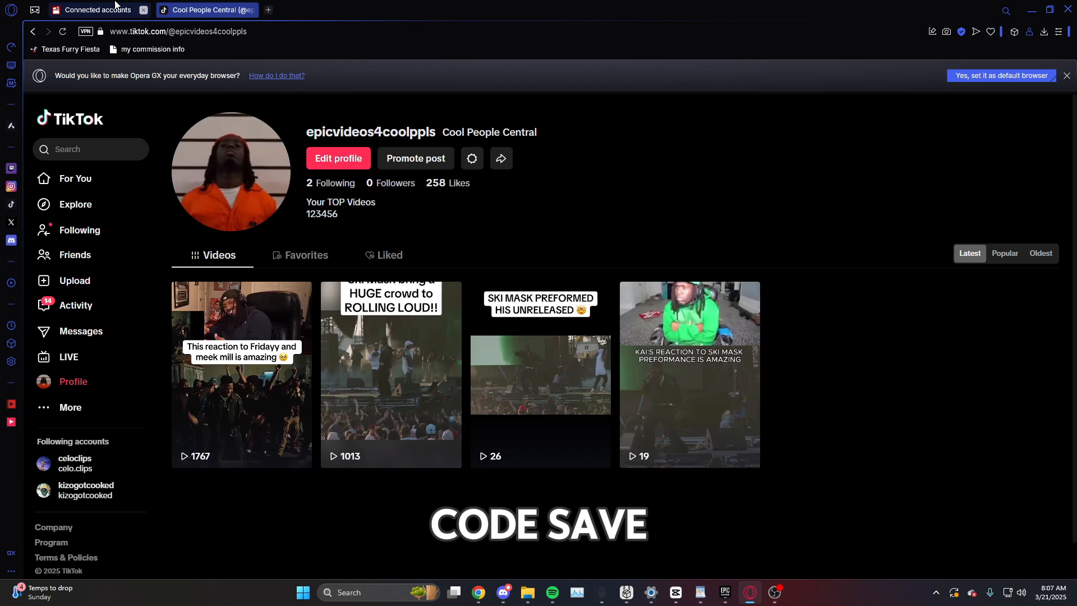
pyautogui.click(97, 10)
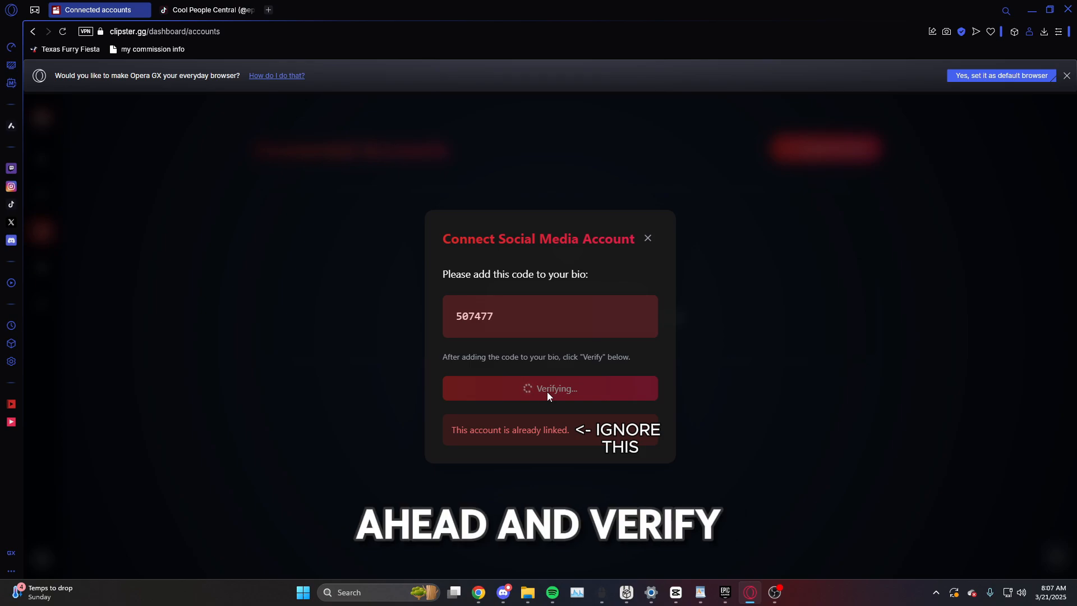
# Step: Verify the TikTok connection, then reconnect the Discord account from the Profile page
pyautogui.click(549, 388)
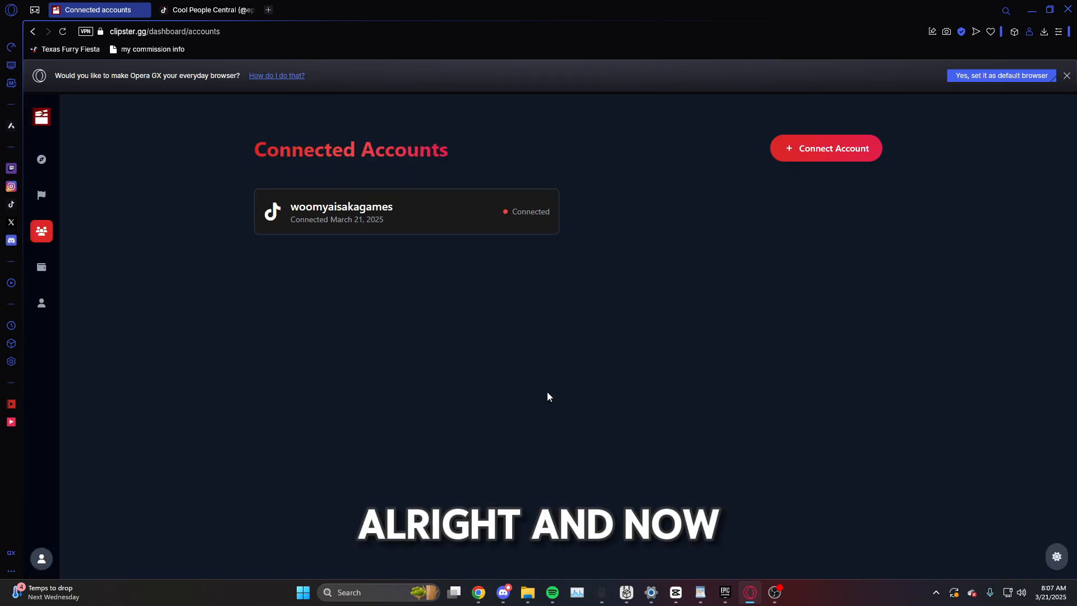
pyautogui.moveTo(347, 386)
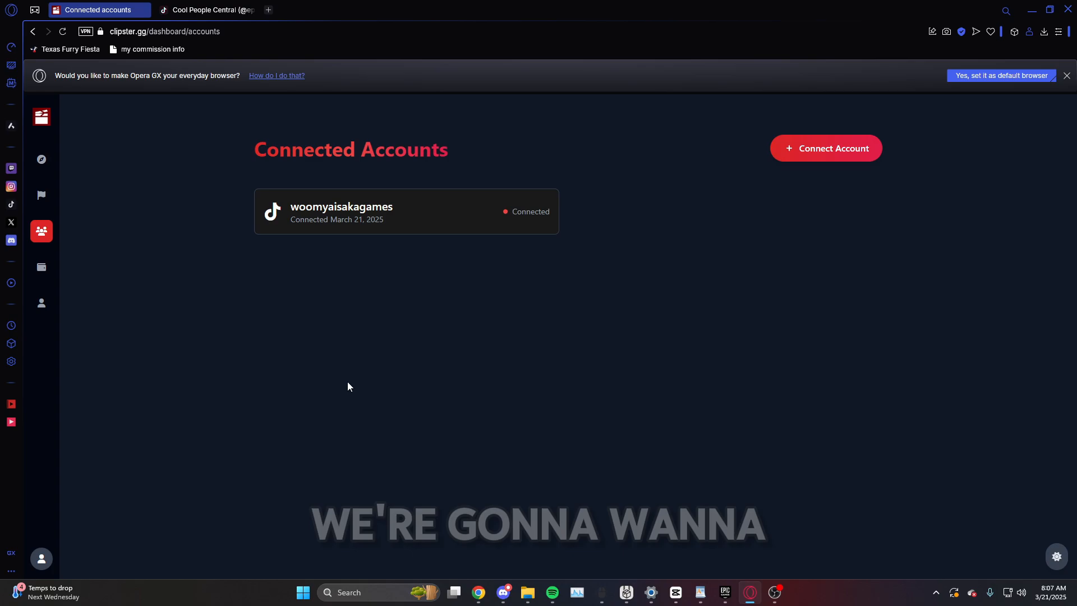
pyautogui.moveTo(42, 304)
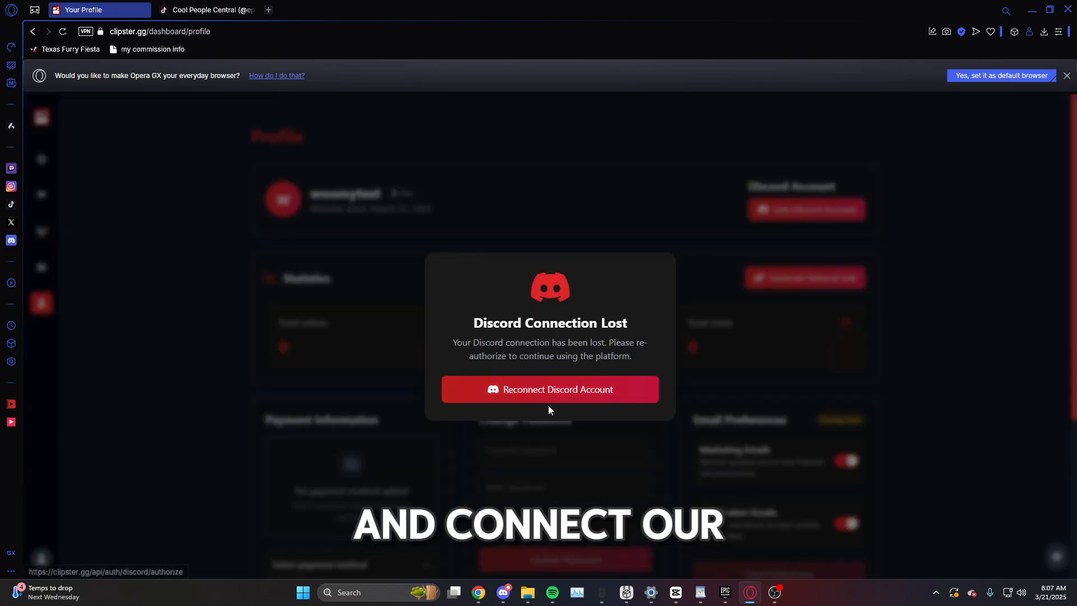
pyautogui.click(550, 390)
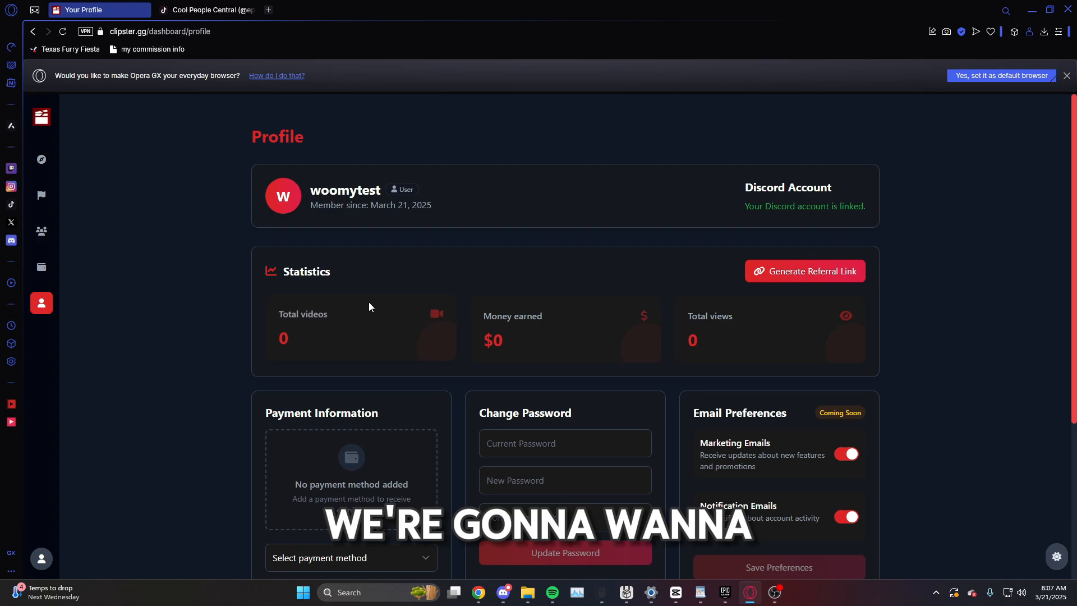
# Step: Add PayPal with its email as the payment method under Payment Information
pyautogui.scroll(-3)
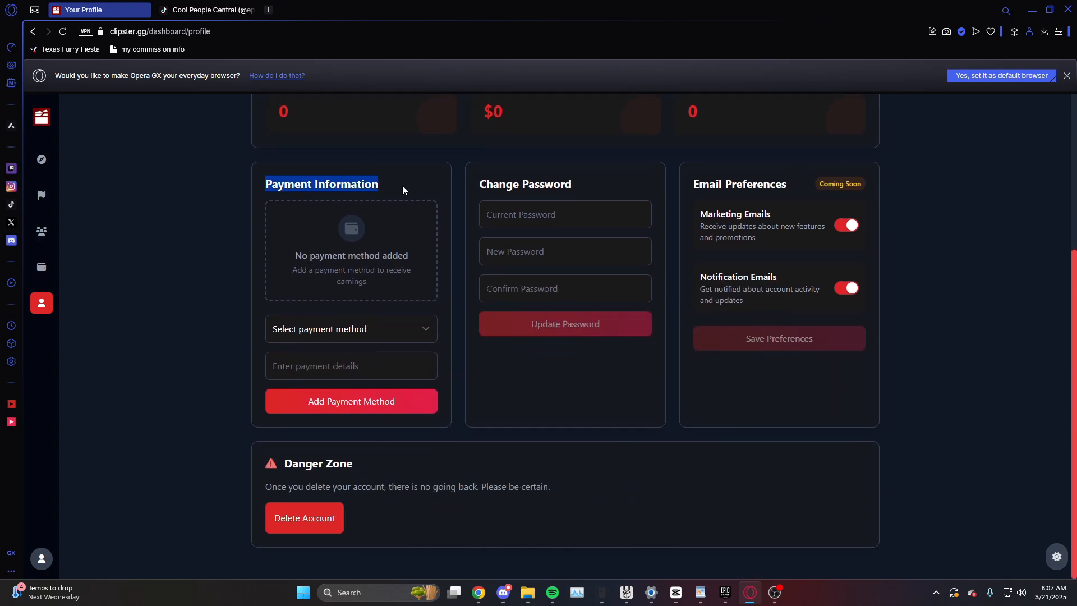
pyautogui.click(350, 328)
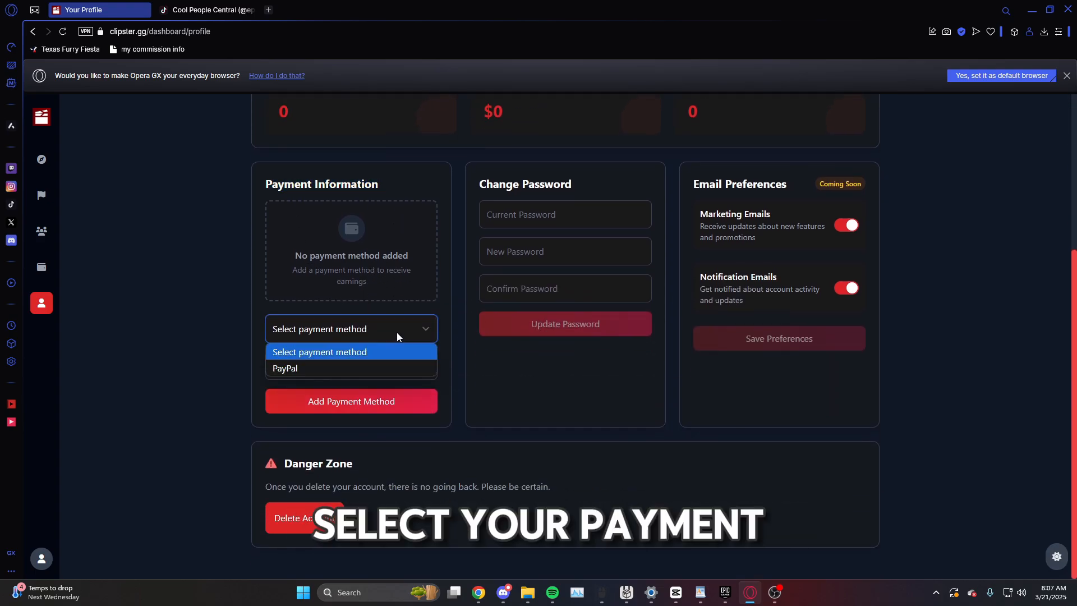
pyautogui.moveTo(392, 368)
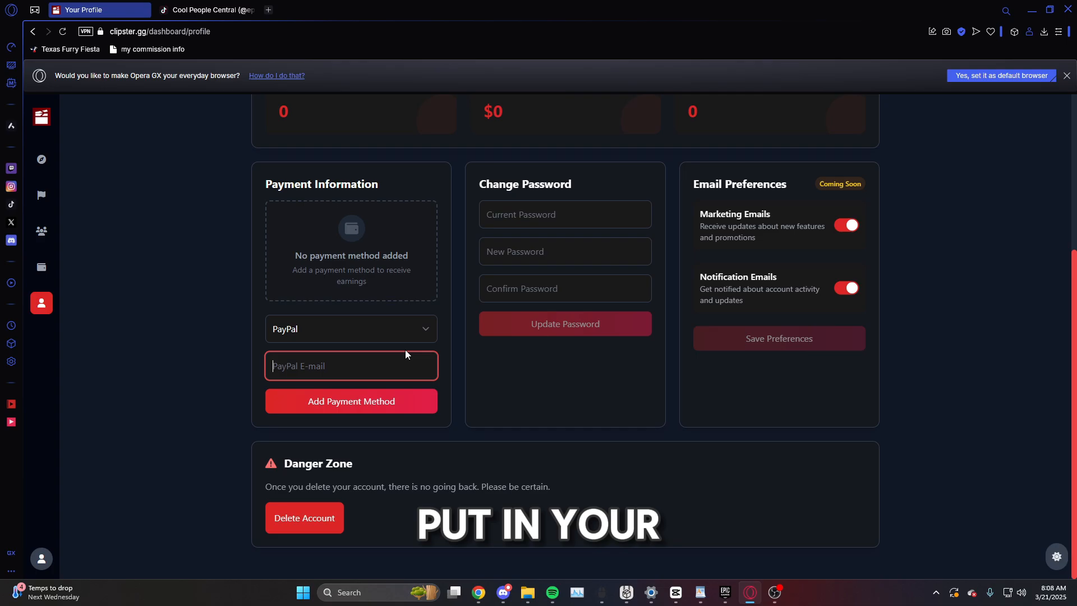
pyautogui.click(351, 402)
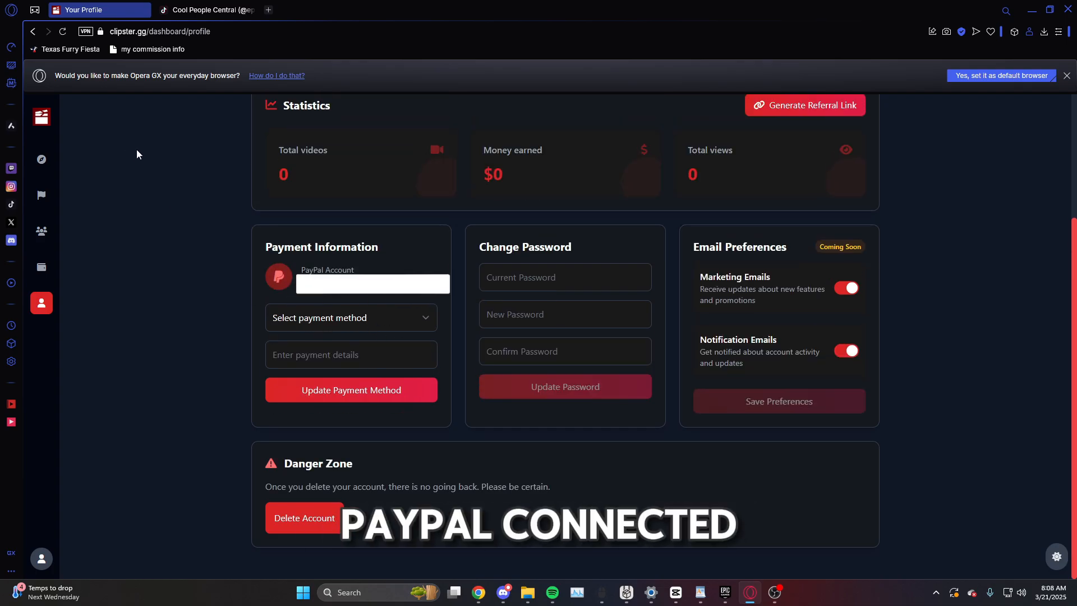
# Step: In Discord, list the support categories of the #open-a-ticket channel
pyautogui.click(40, 158)
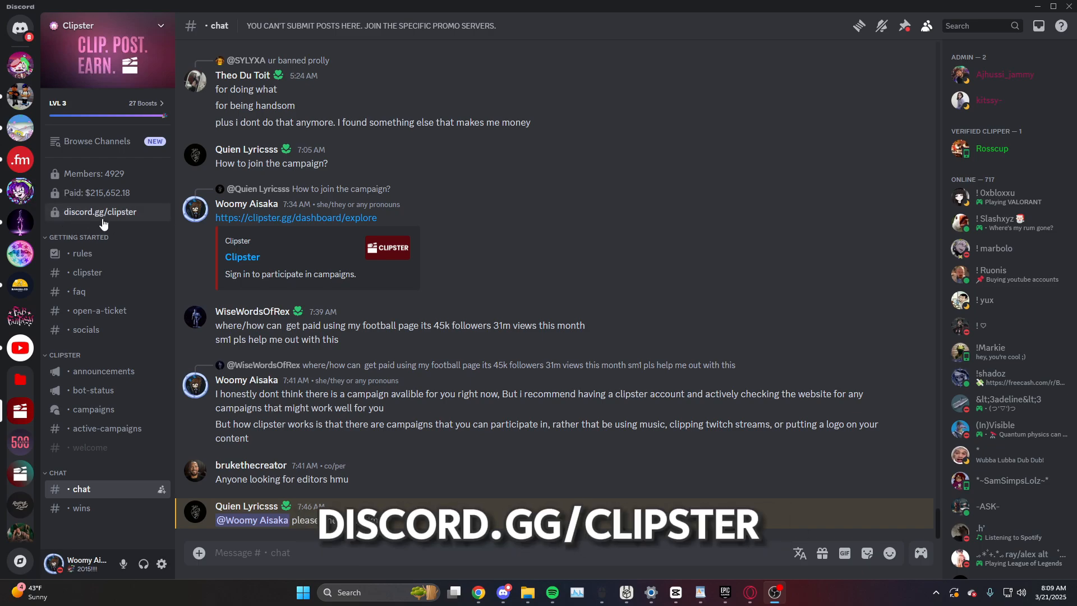
pyautogui.click(100, 311)
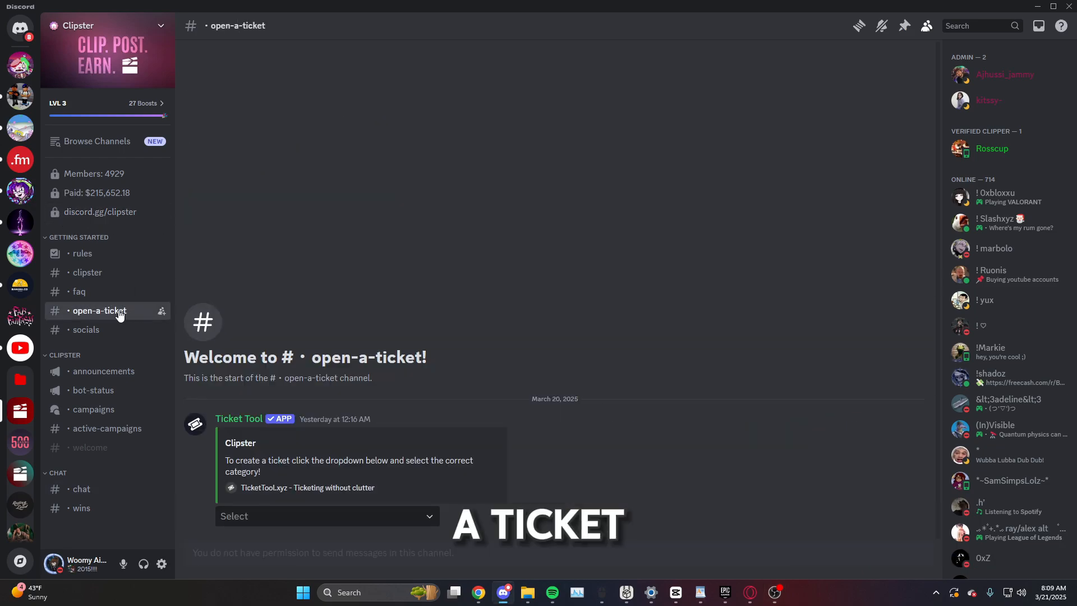
pyautogui.click(327, 516)
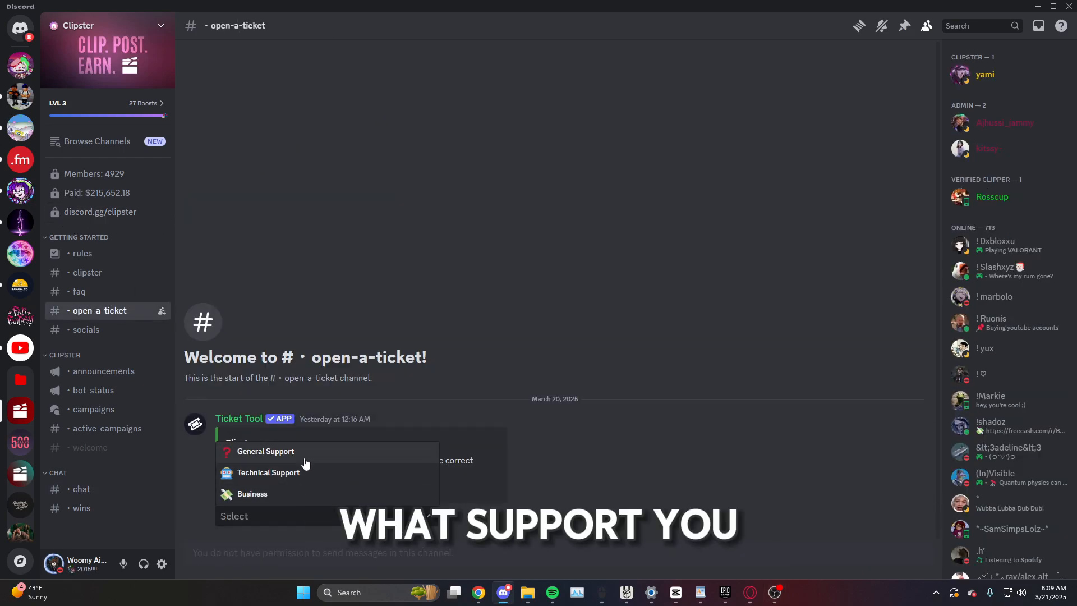